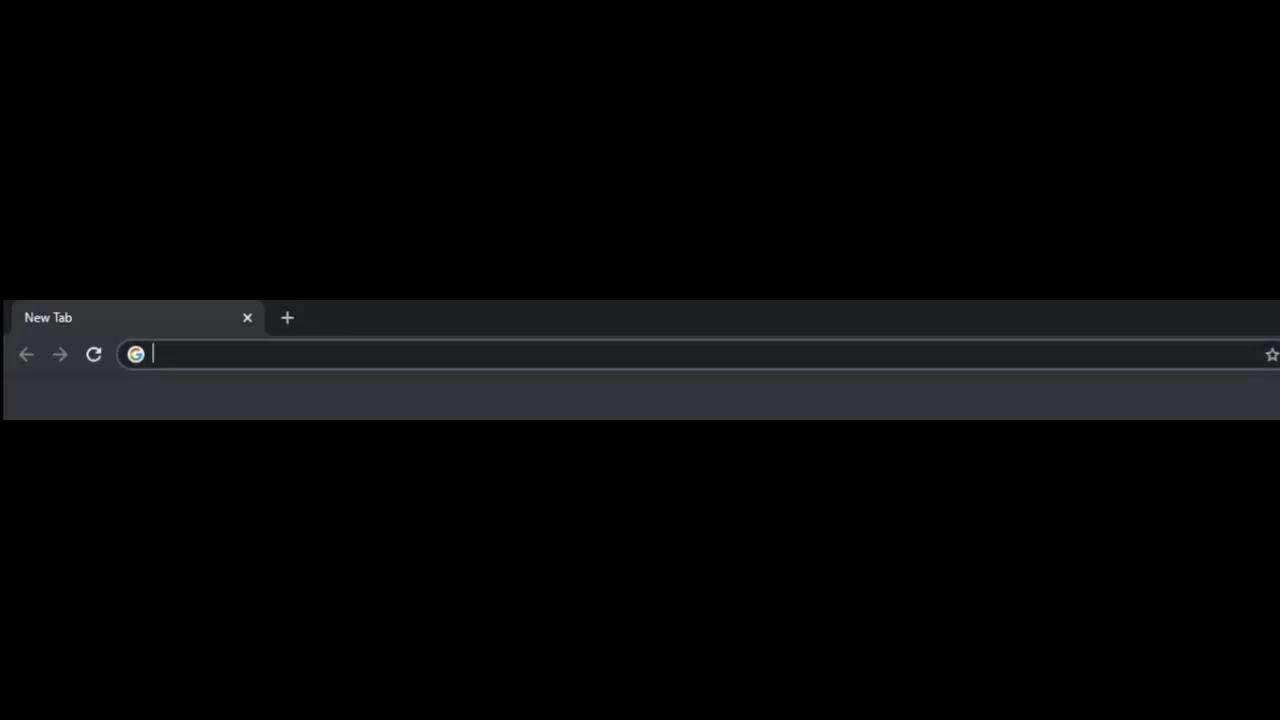
Run the Google query intitle:"index of/" "*.sql" to find open directory listings with .sql files
{"action": "type", "text": "intitle:\"index of/\" \"*.sql\""}
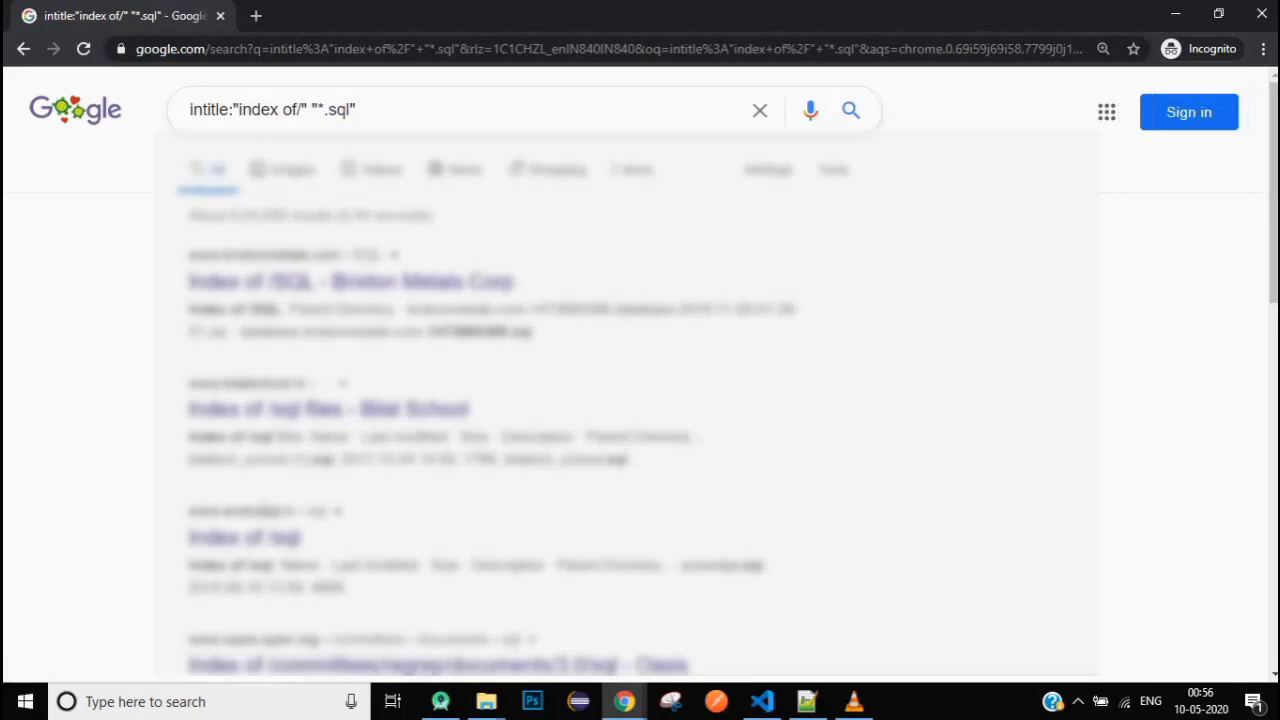
View the Index of /fantech/database result in a new tab, then come back to the results
{"action": "scroll", "scroll_direction": "down", "scroll_amount": 3}
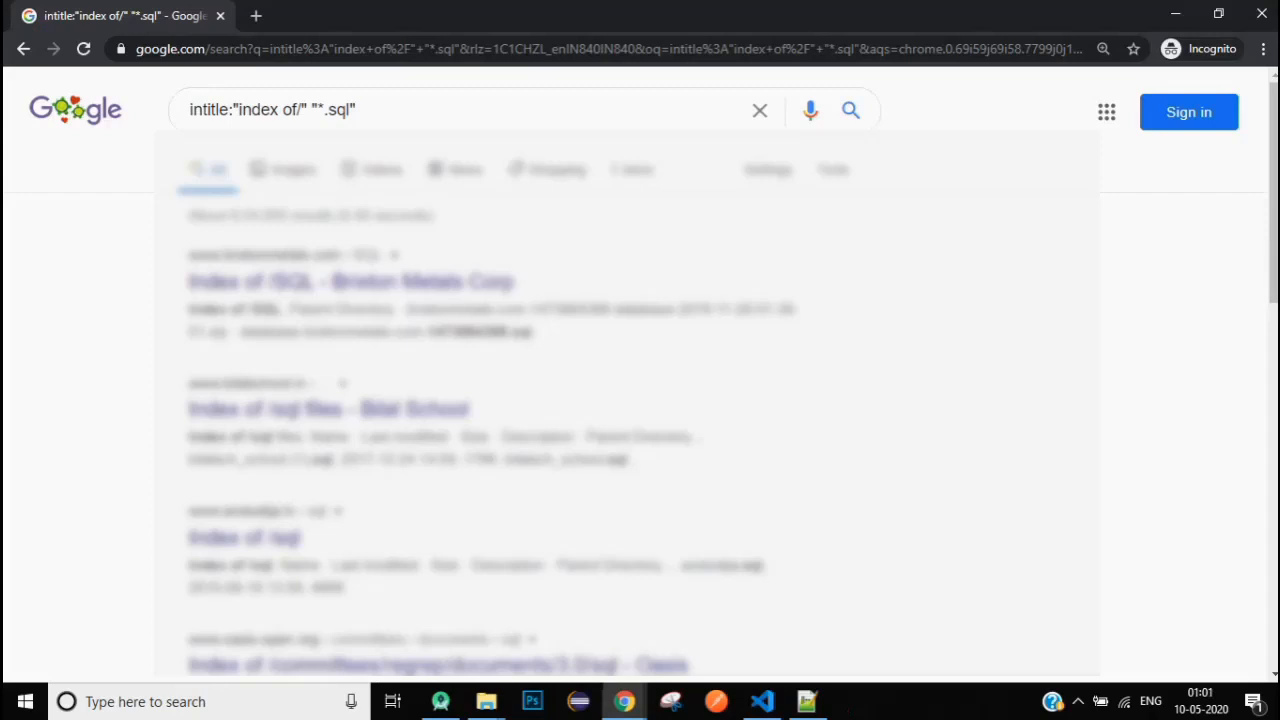
{"action": "scroll", "scroll_direction": "down", "scroll_amount": 3}
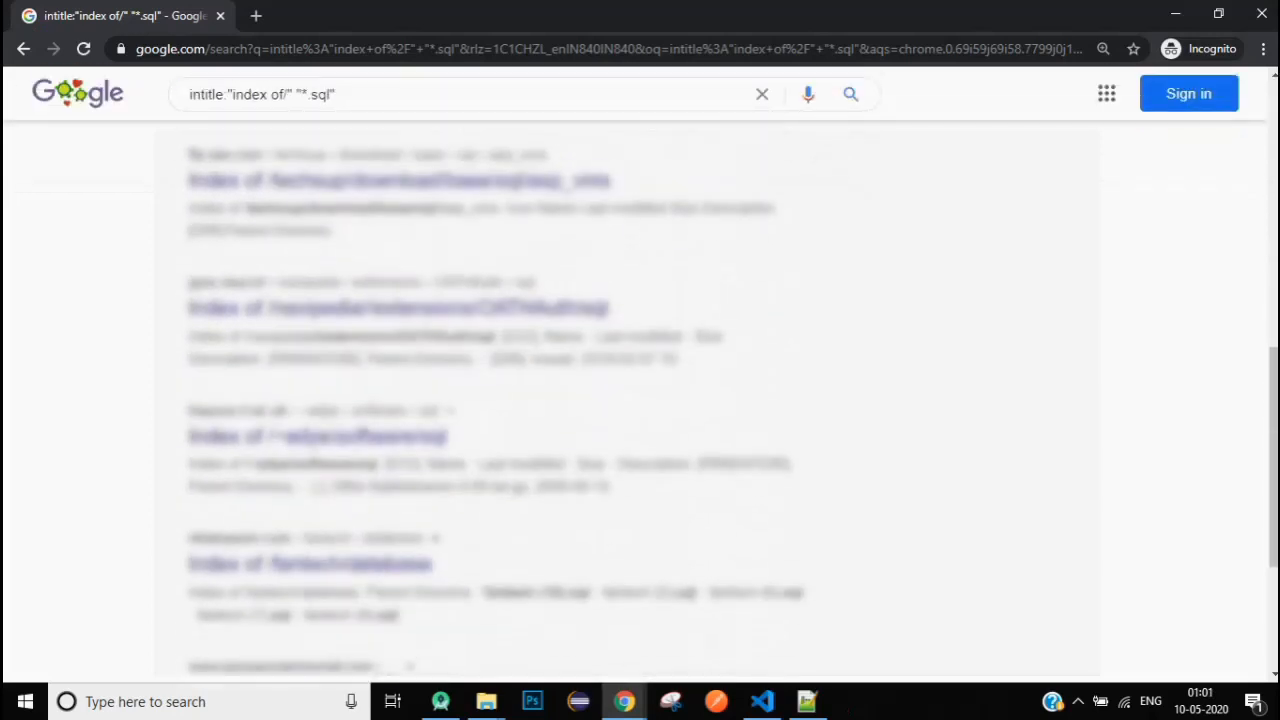
{"action": "scroll", "scroll_direction": "down", "scroll_amount": 3}
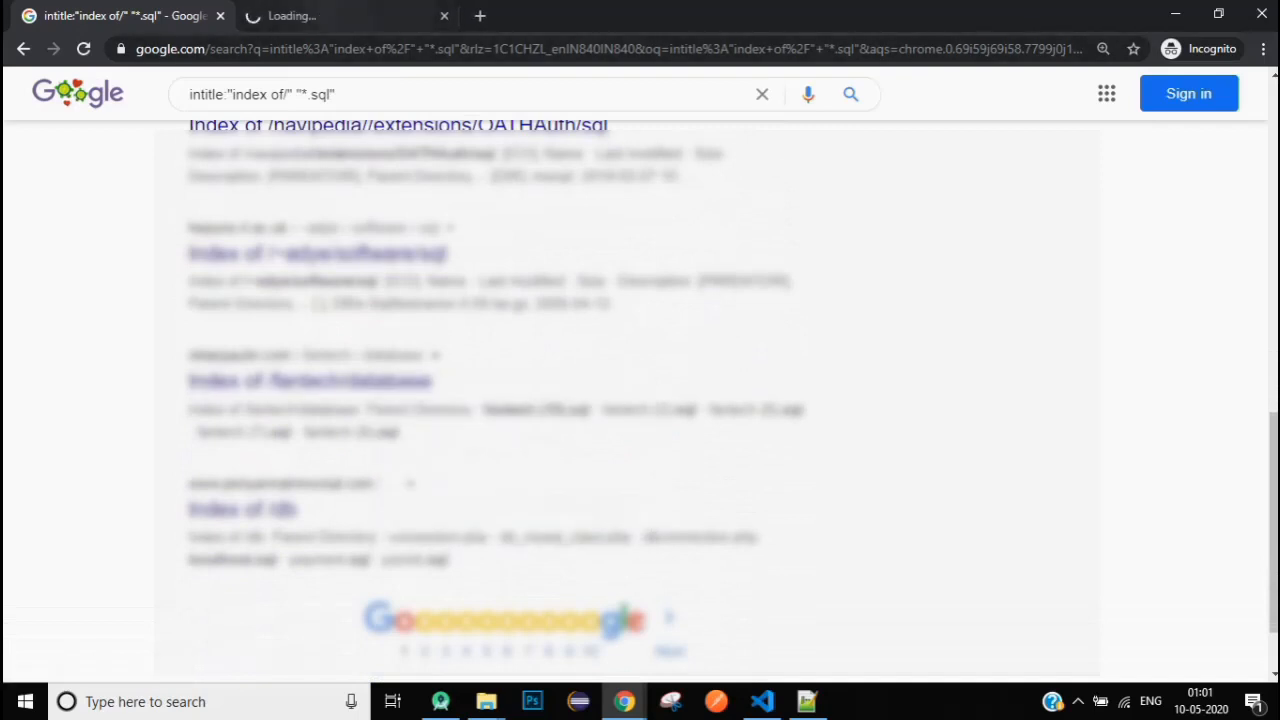
{"action": "left_click", "coordinate": [310, 380]}
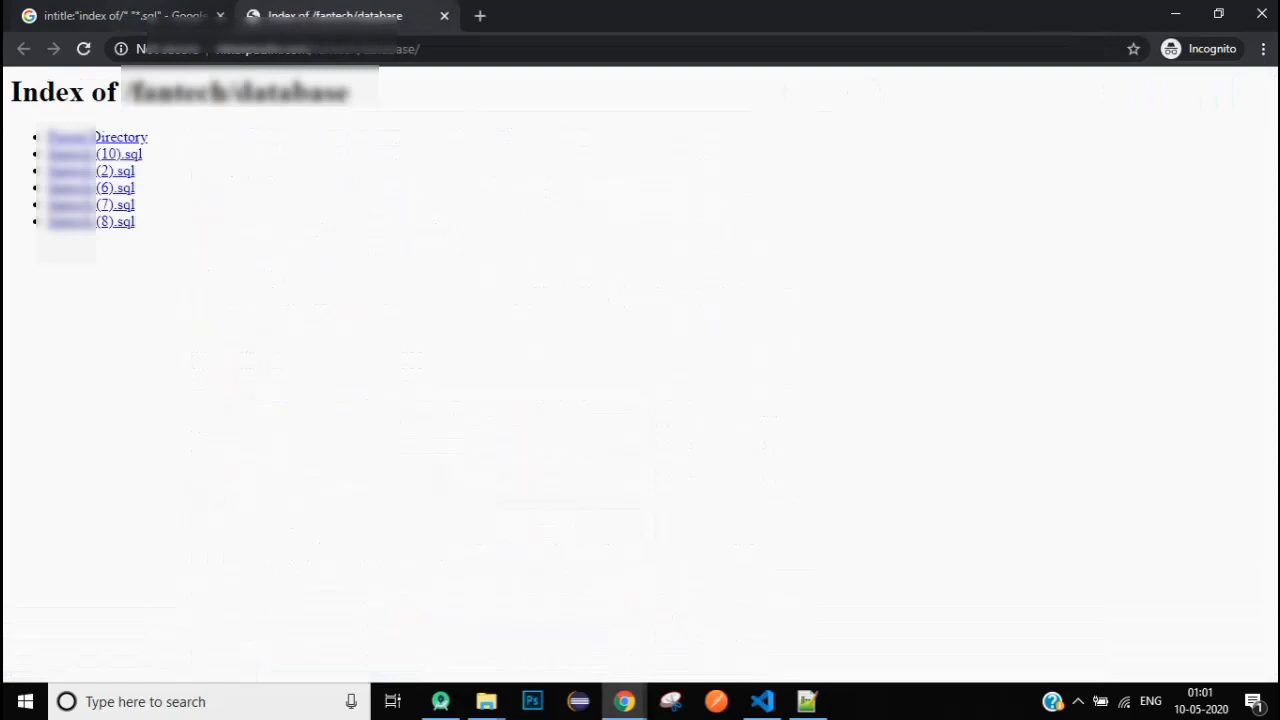
{"action": "left_click", "coordinate": [120, 16]}
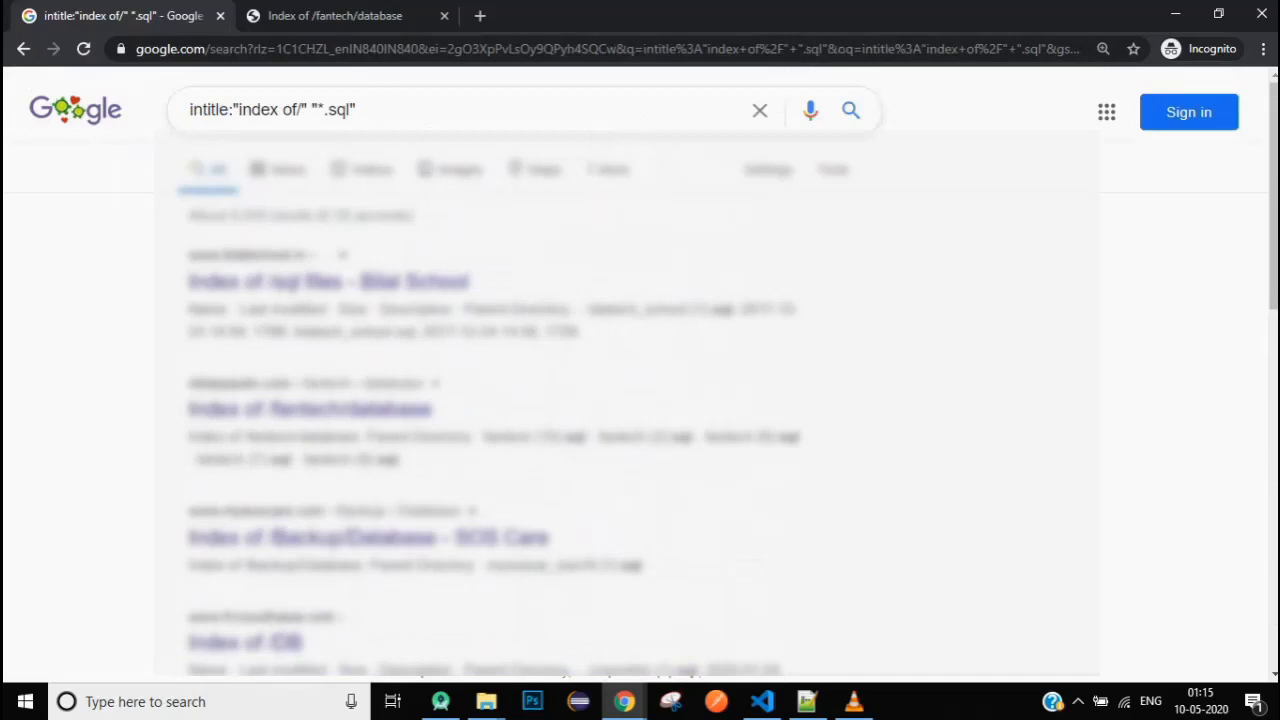
{"action": "double_click", "coordinate": [208, 108]}
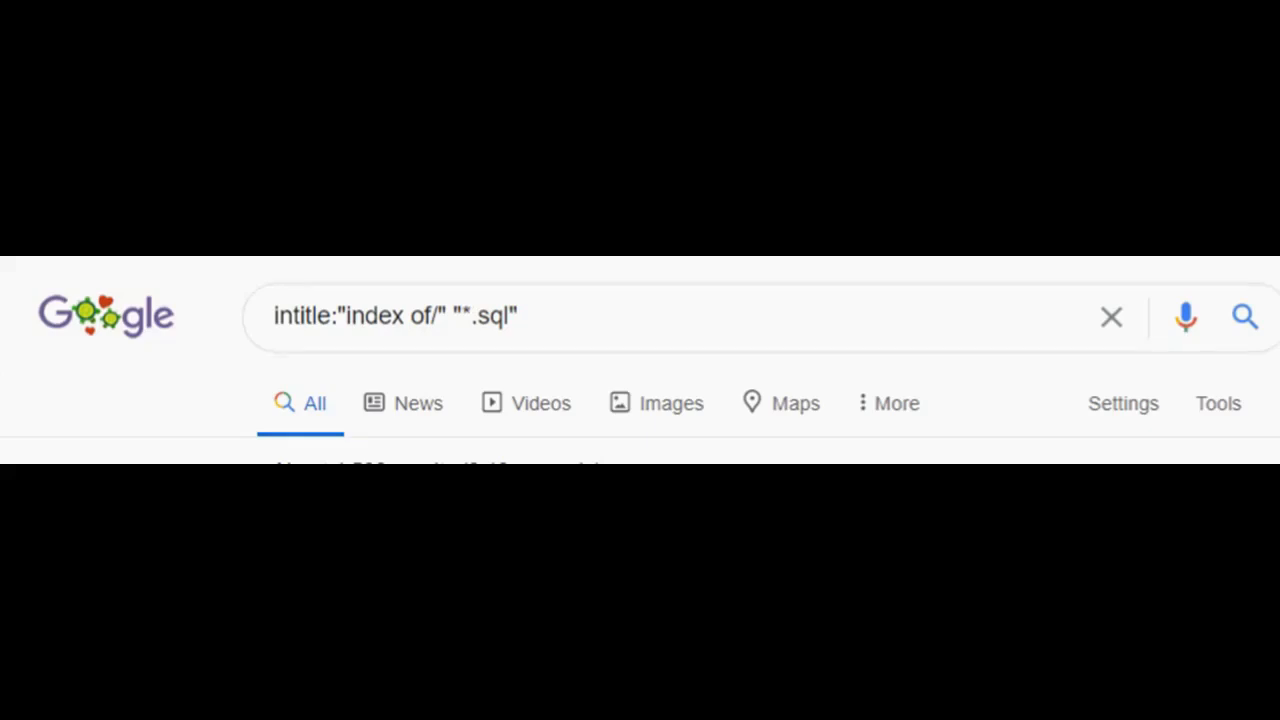
{"action": "mouse_move", "coordinate": [652, 356]}
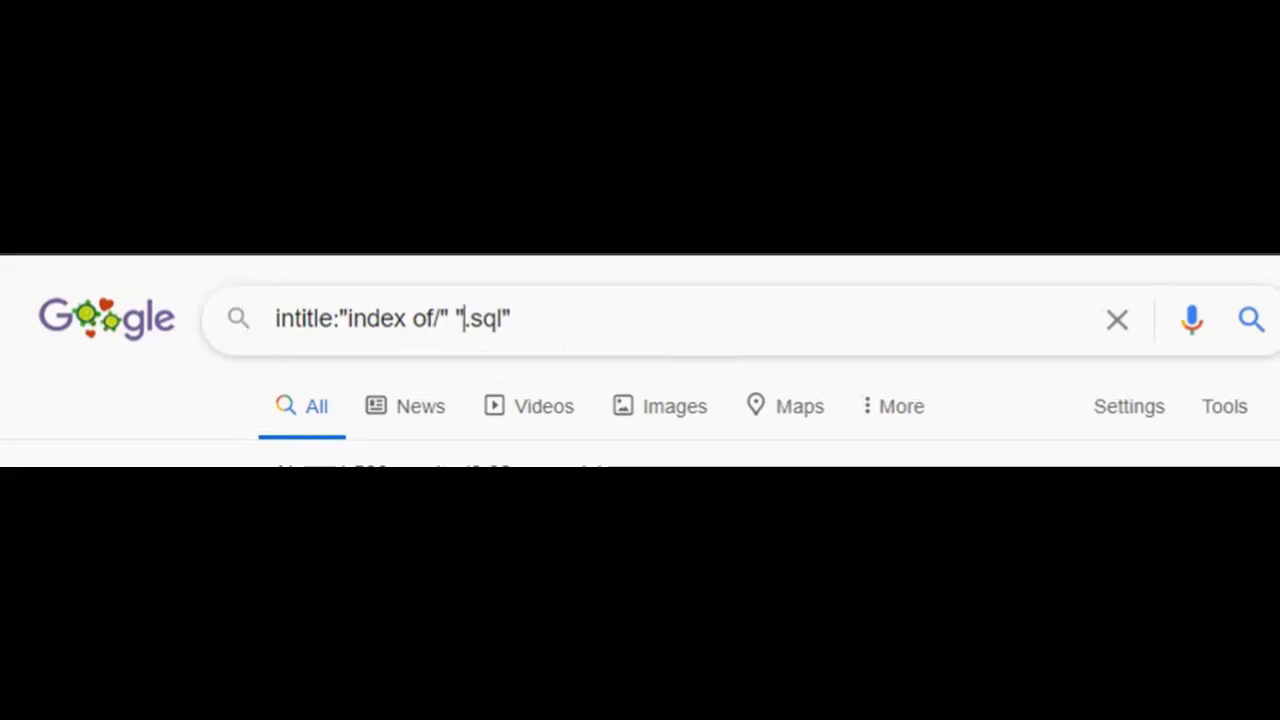
Refine the query to intitle:"index of/" "ecommerce.sql" and search again
{"action": "type", "text": "ecommerce"}
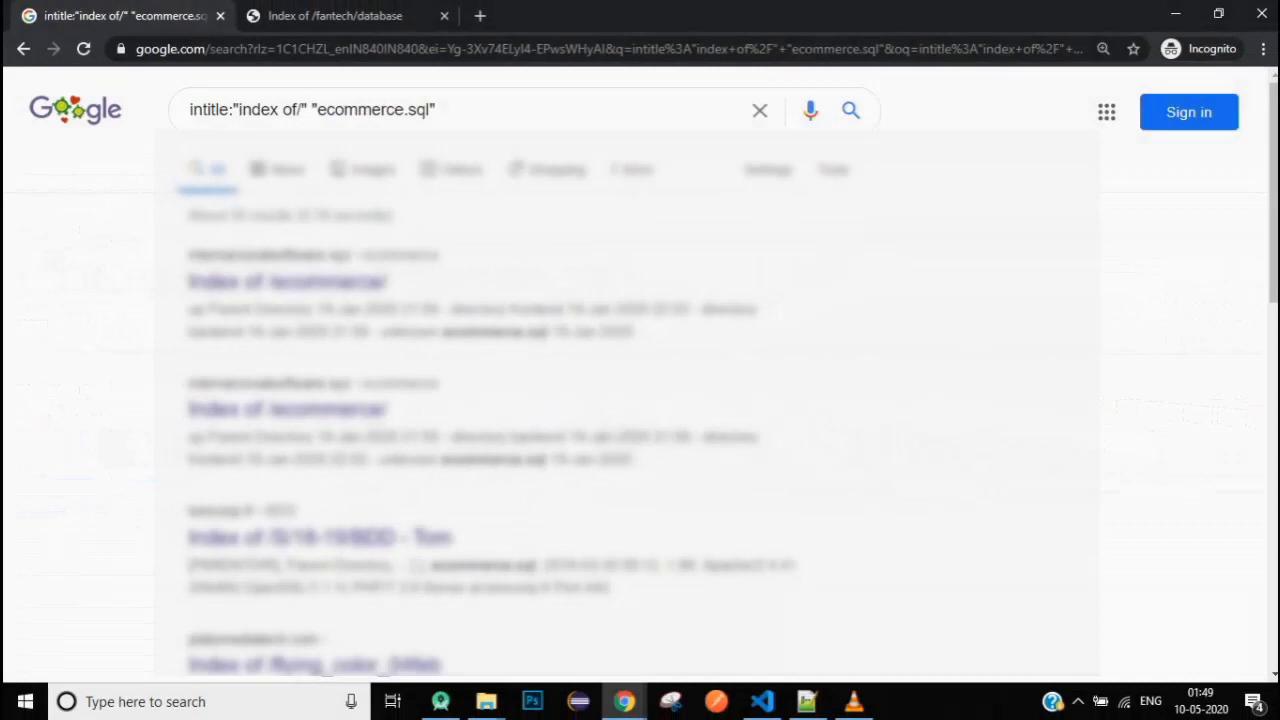
Bring up the resman database directory listing in its own tab
{"action": "scroll", "scroll_direction": "down", "scroll_amount": 3}
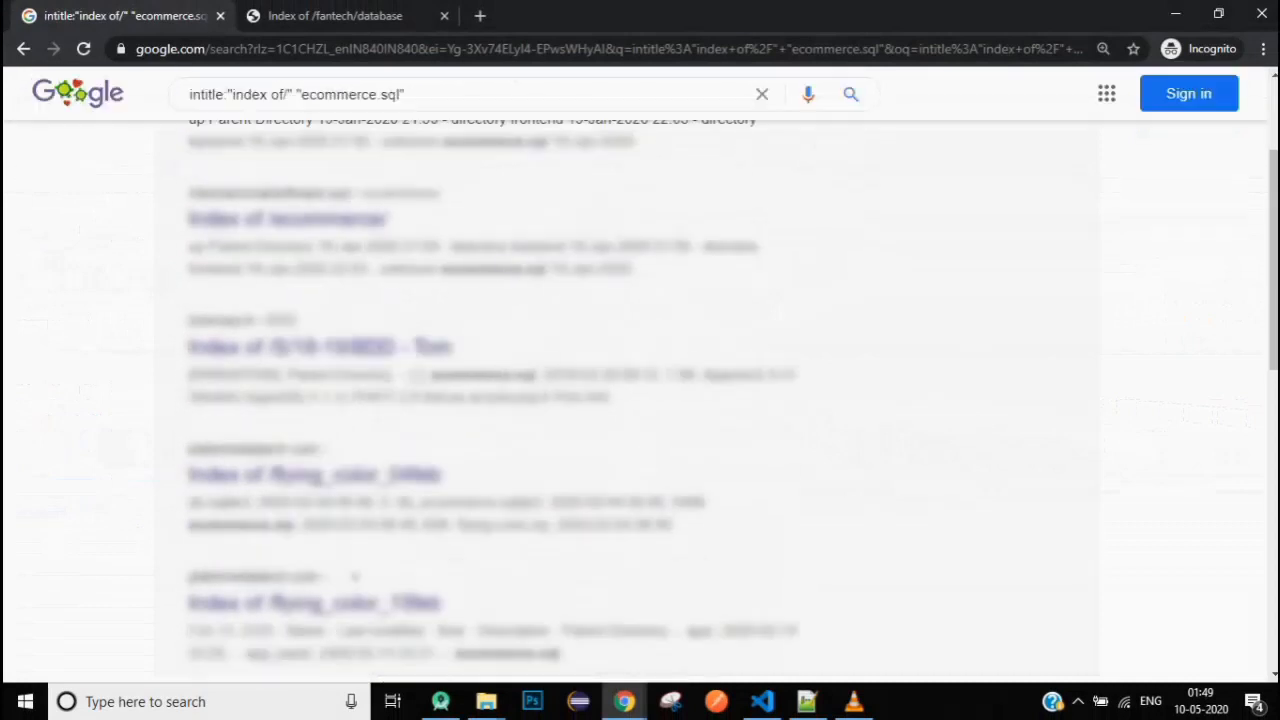
{"action": "scroll", "scroll_direction": "down", "scroll_amount": 3}
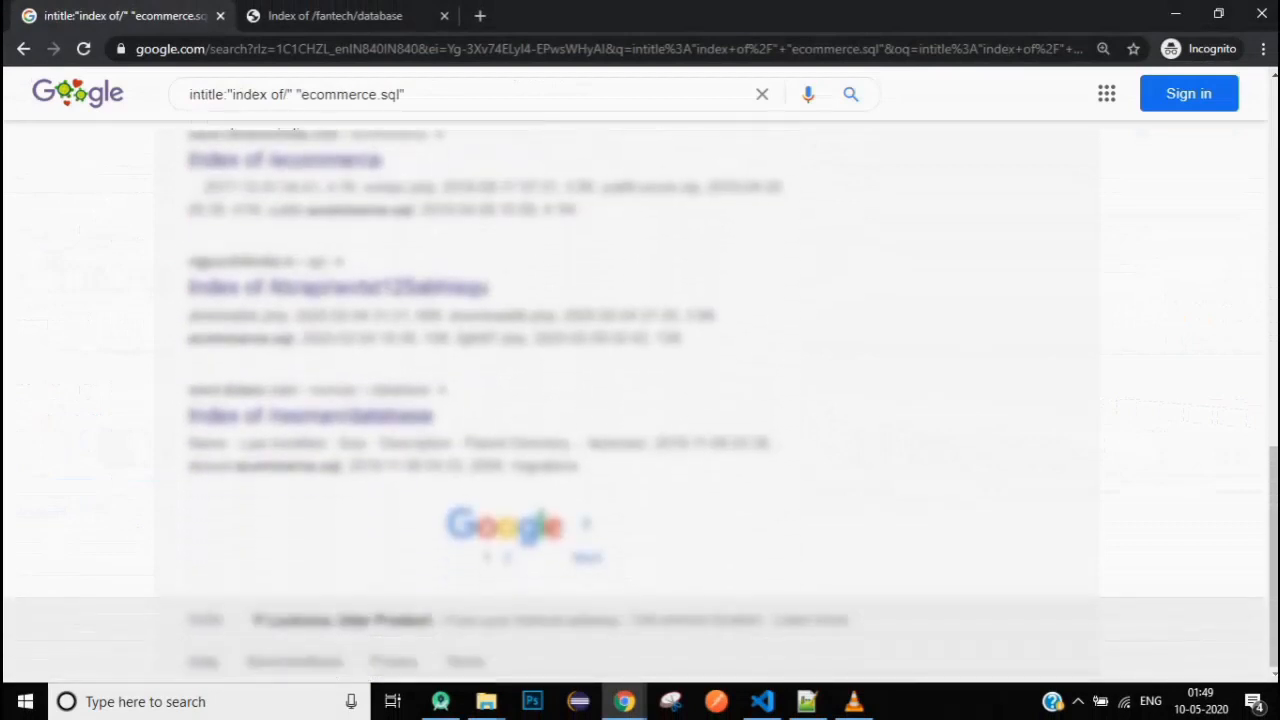
{"action": "right_click", "coordinate": [256, 416]}
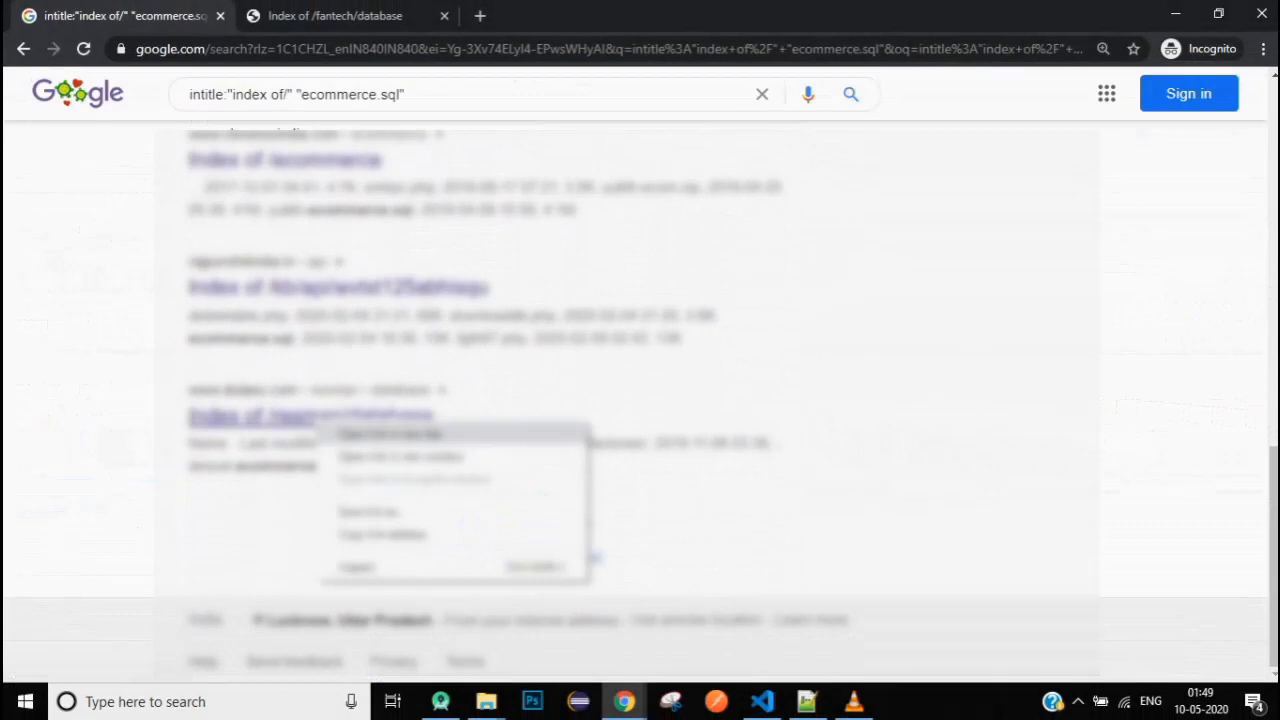
{"action": "left_click", "coordinate": [400, 456]}
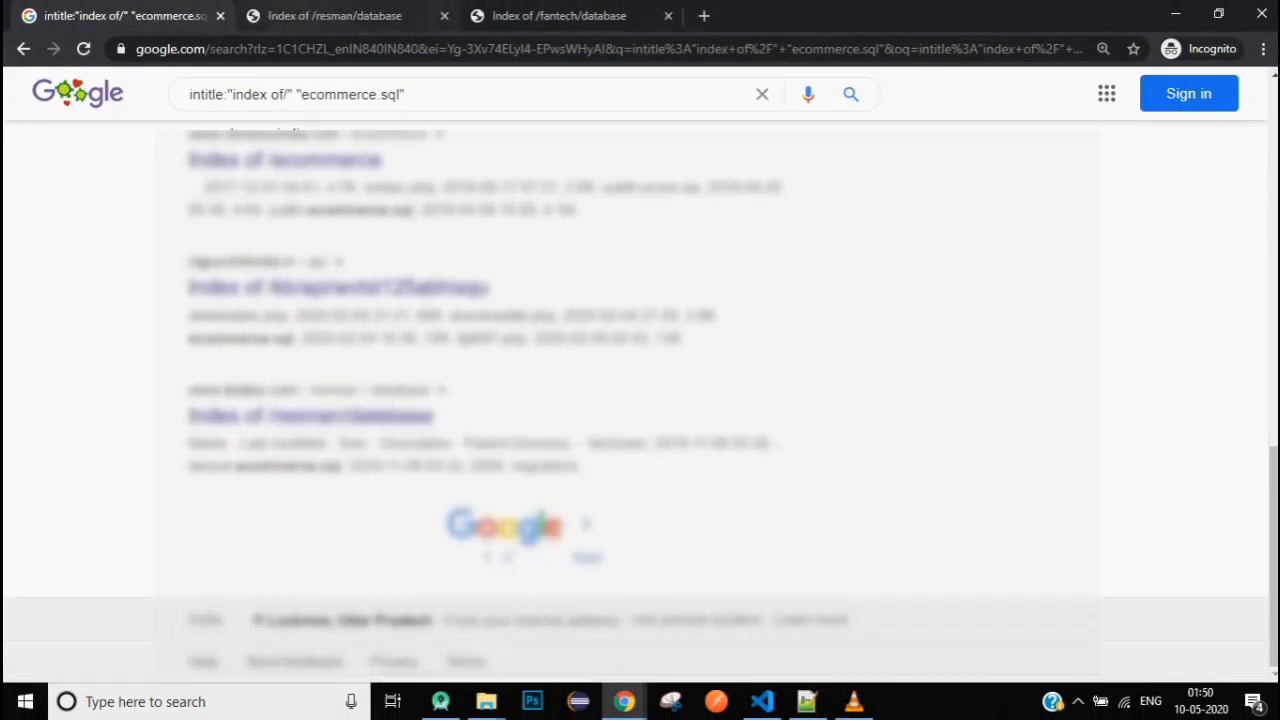
{"action": "left_click", "coordinate": [336, 16]}
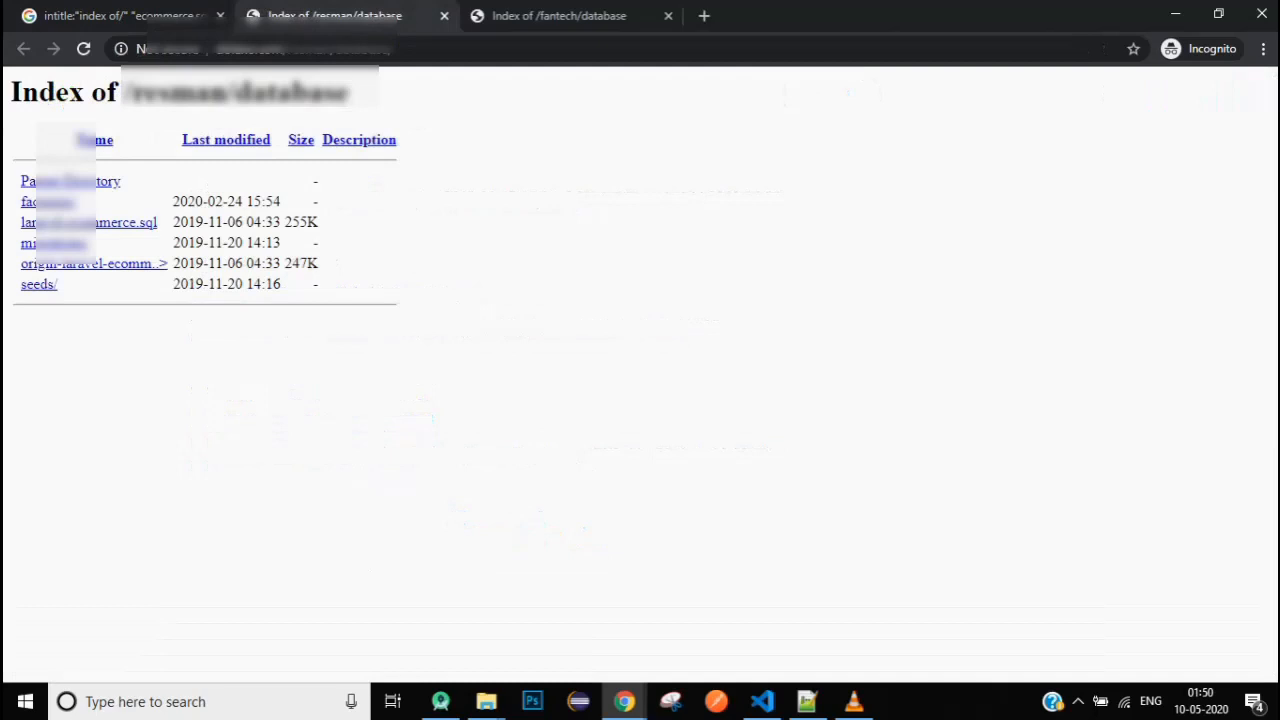
{"action": "mouse_move", "coordinate": [90, 264]}
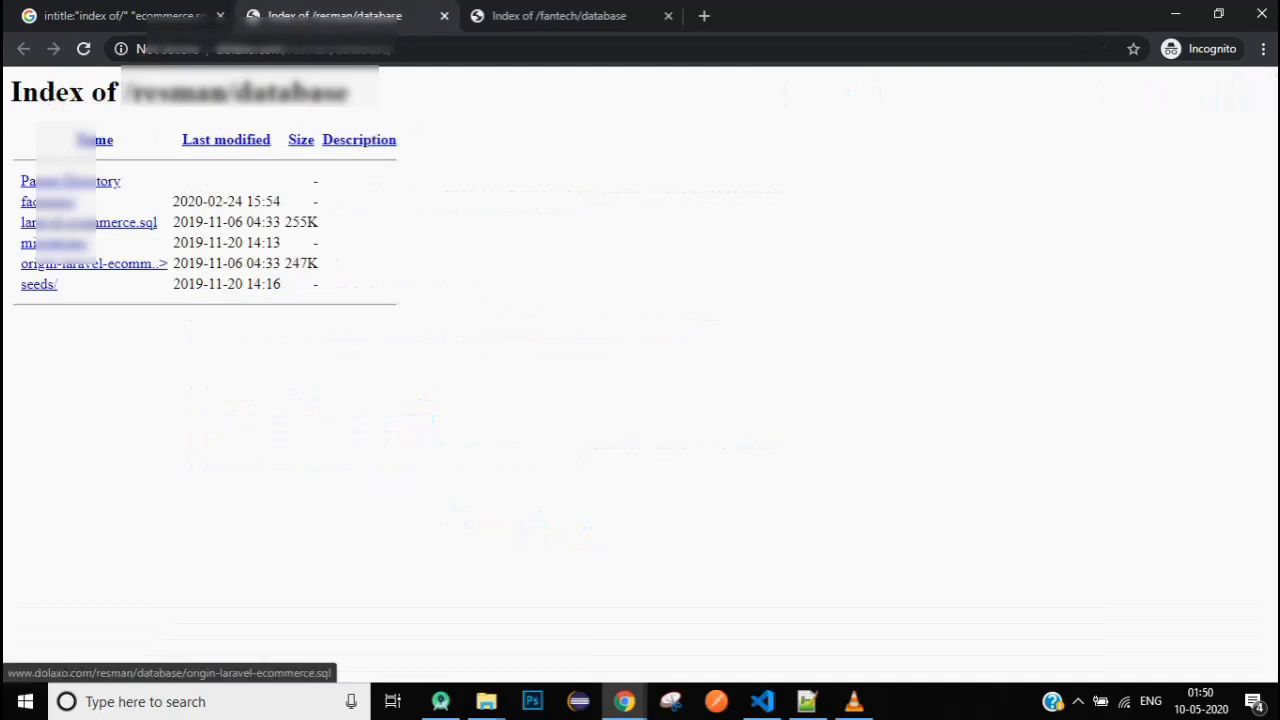
View the raw SQL of origin-laravel-ecommerce.sql from that listing
{"action": "left_click", "coordinate": [92, 264]}
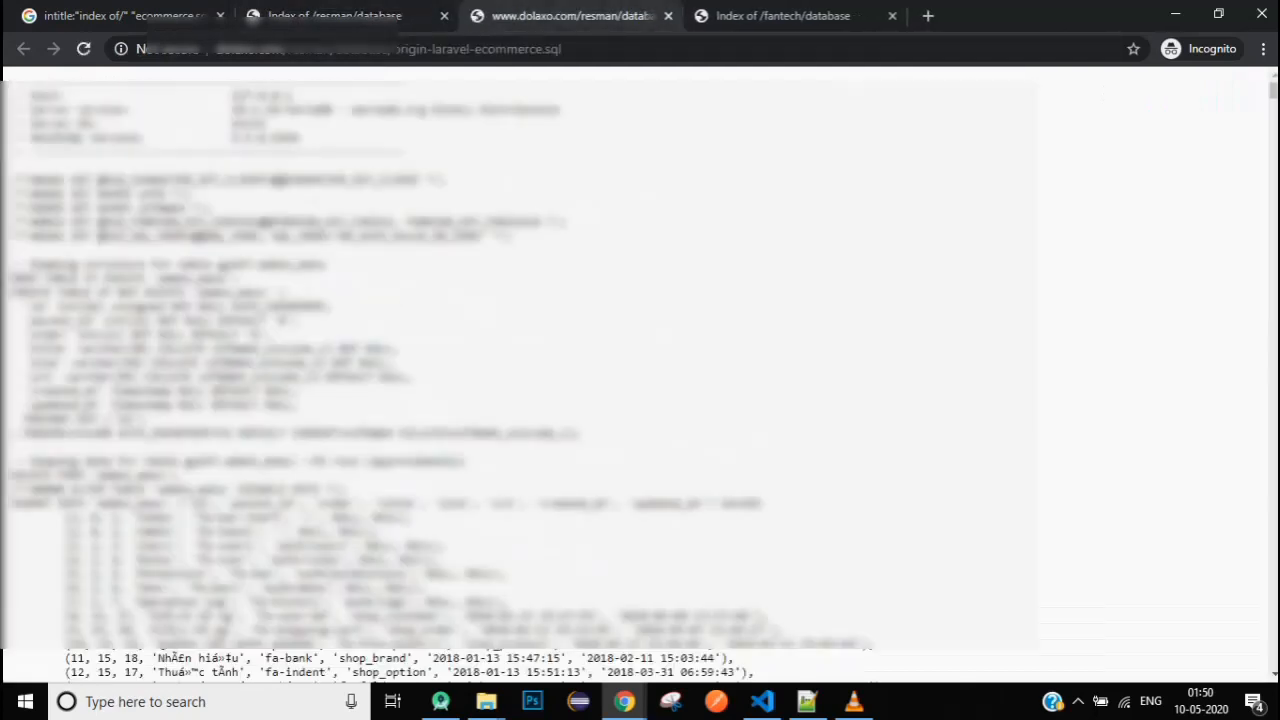
{"action": "scroll", "scroll_direction": "down", "scroll_amount": 3}
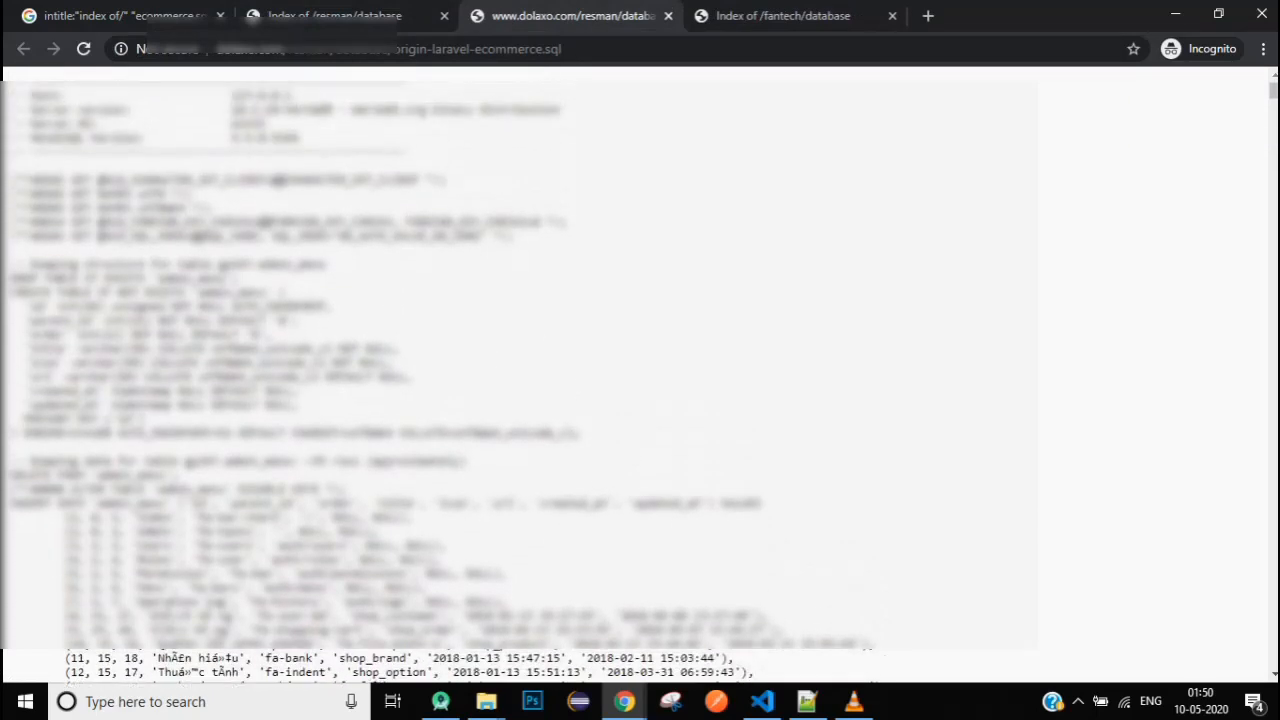
{"action": "scroll", "scroll_direction": "down", "scroll_amount": 3}
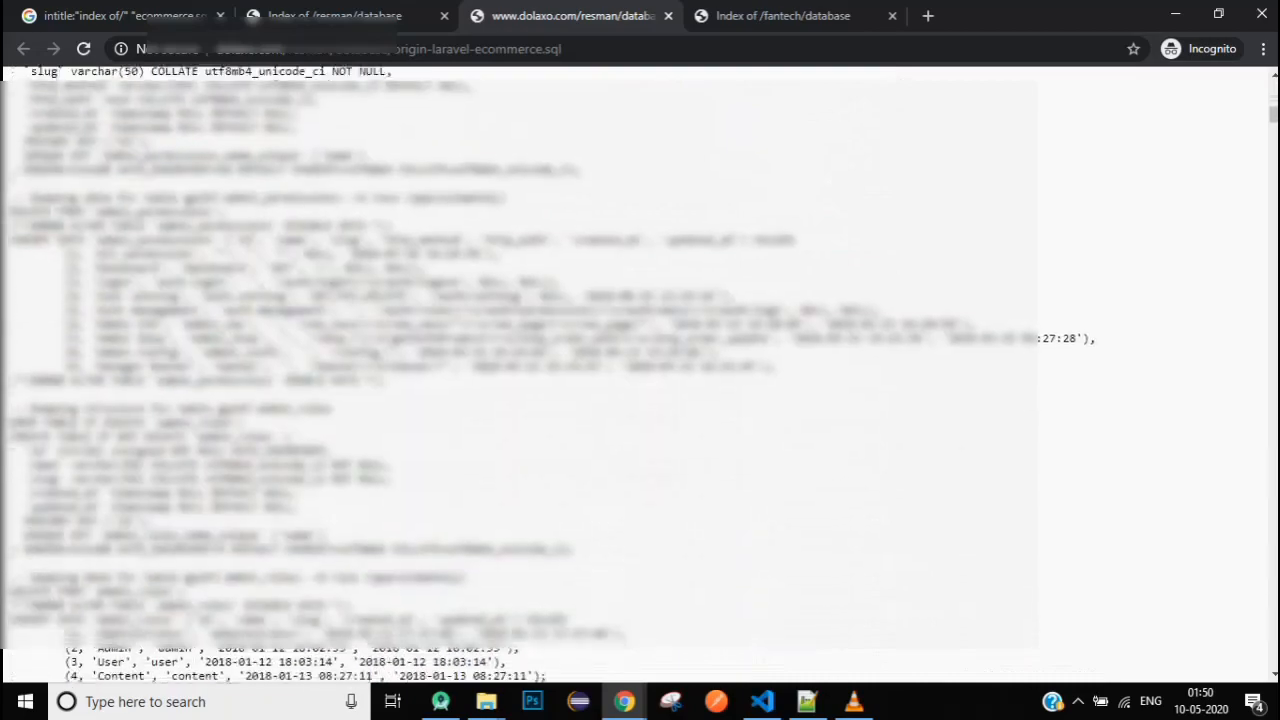
{"action": "scroll", "scroll_direction": "down", "scroll_amount": 3}
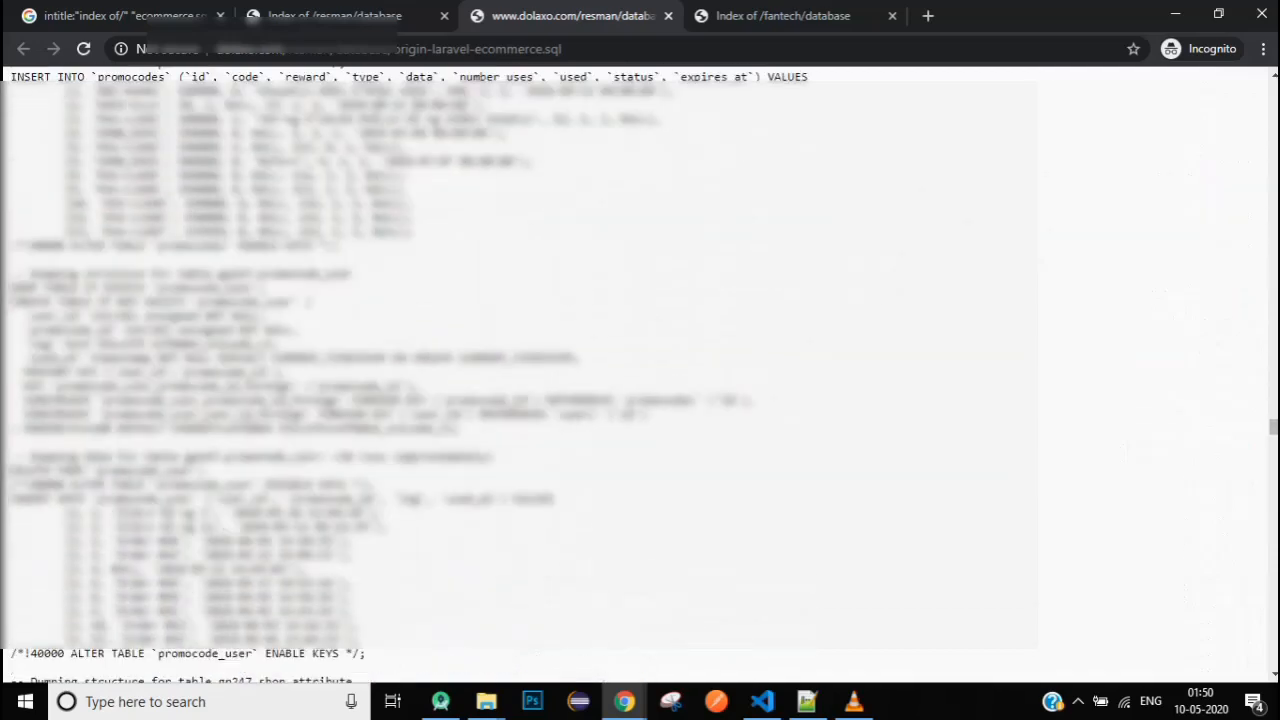
{"action": "scroll", "scroll_direction": "down", "scroll_amount": 3}
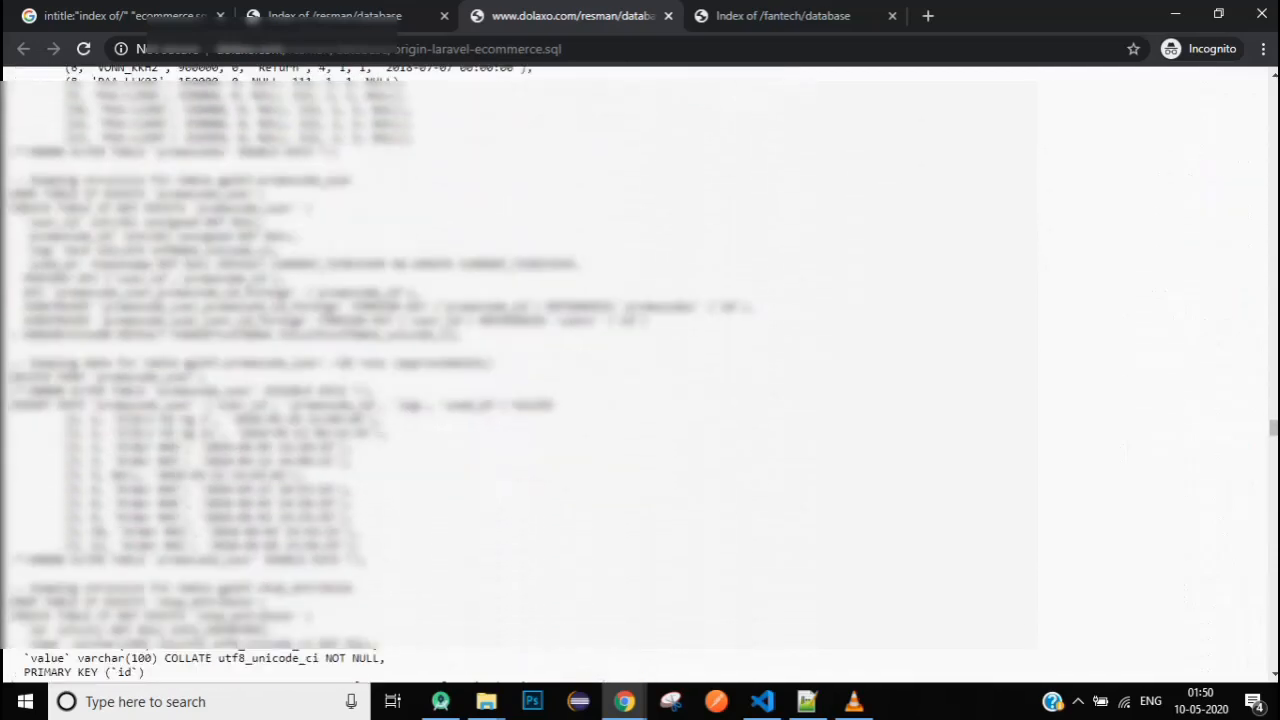